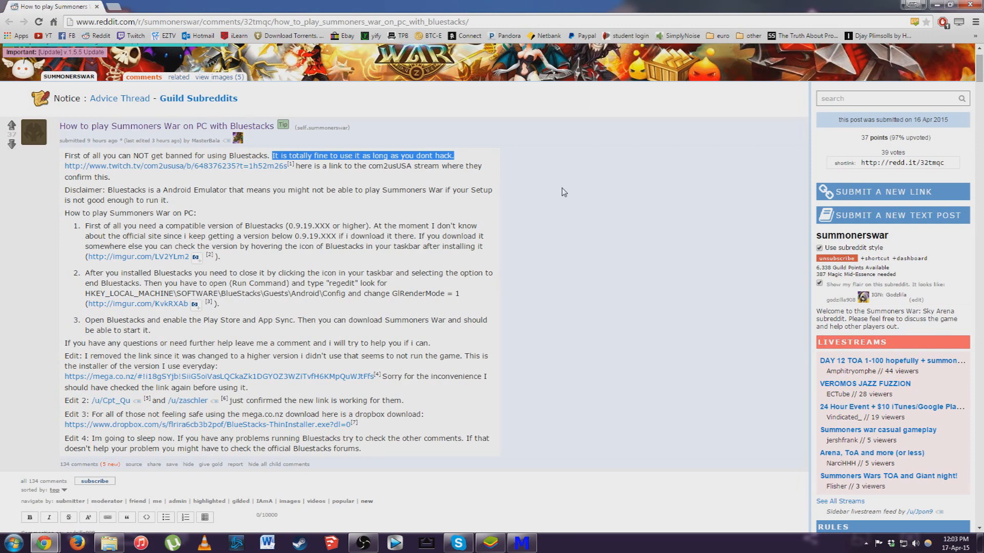
{"action": "mouse_move", "coordinate": [327, 190]}
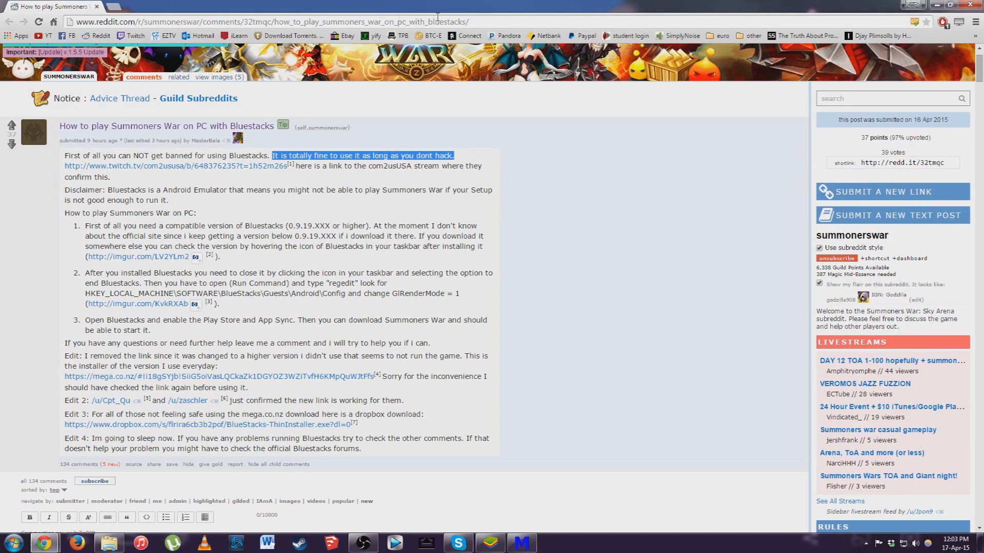
{"action": "mouse_move", "coordinate": [287, 176]}
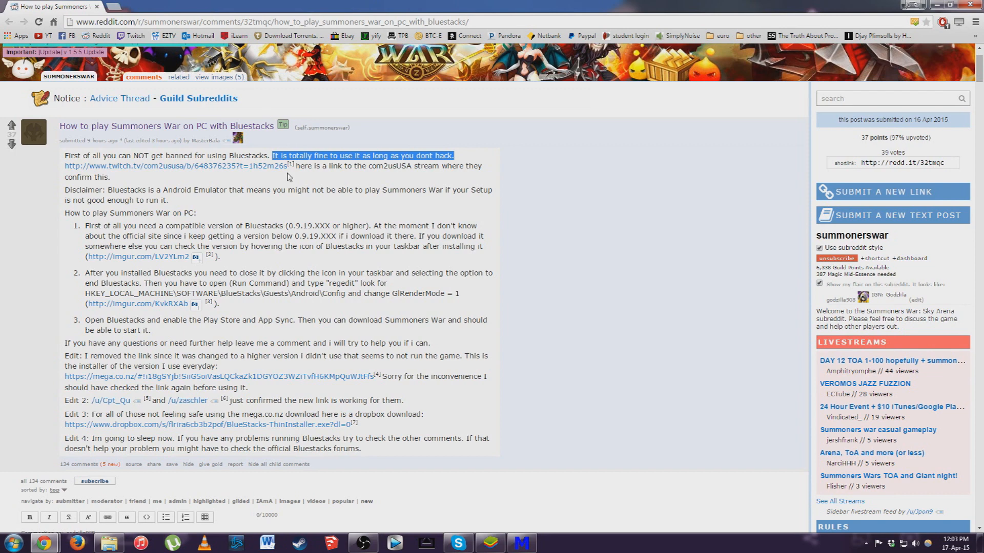
{"action": "mouse_move", "coordinate": [249, 217]}
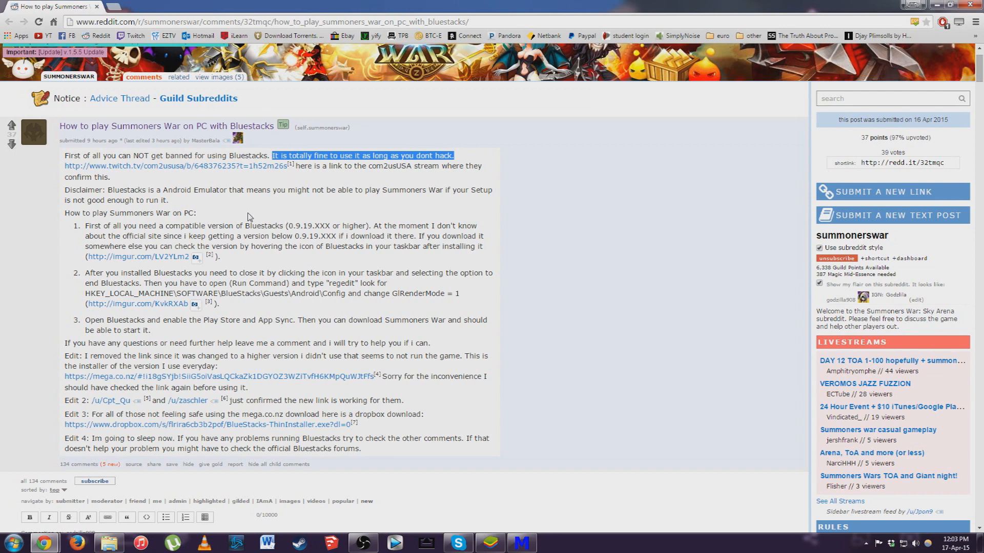
{"action": "mouse_move", "coordinate": [255, 216]}
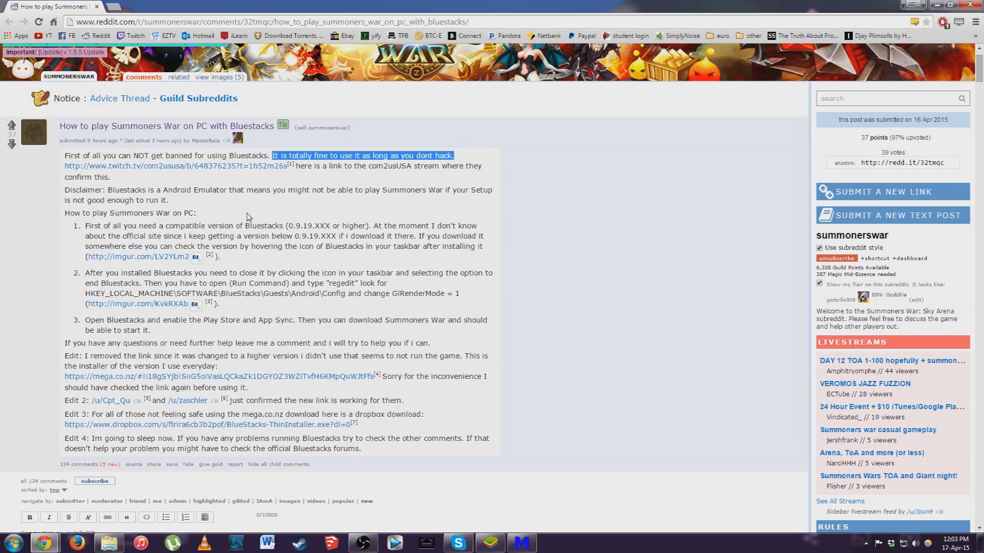
{"action": "mouse_move", "coordinate": [300, 223]}
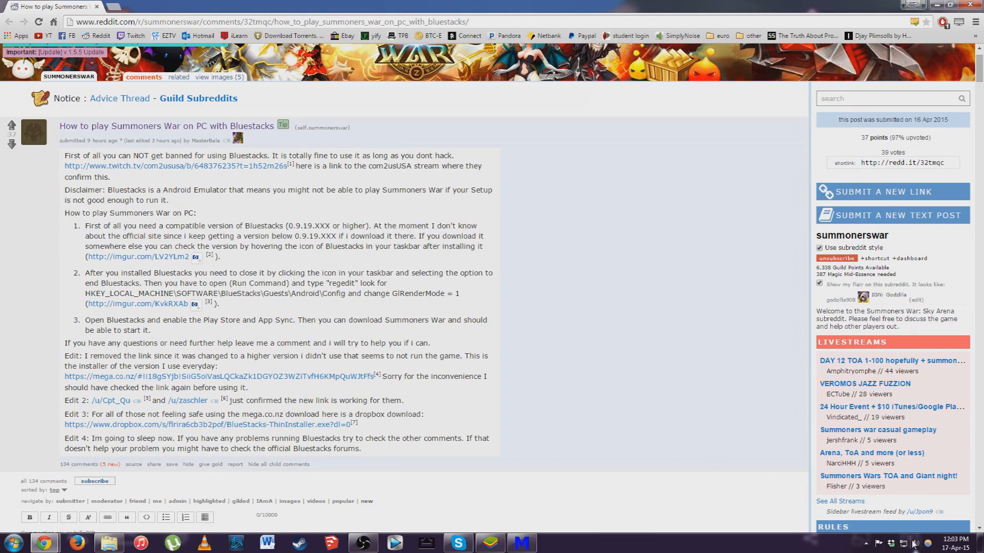
Search the Start menu for Run and launch regedit from the Run dialog.
{"action": "left_click", "coordinate": [866, 543]}
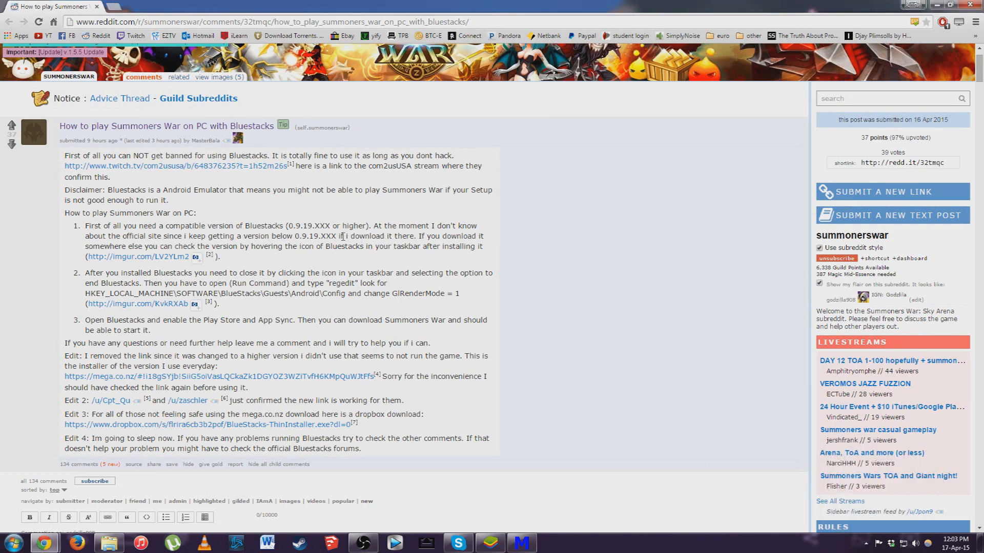
{"action": "mouse_move", "coordinate": [295, 306]}
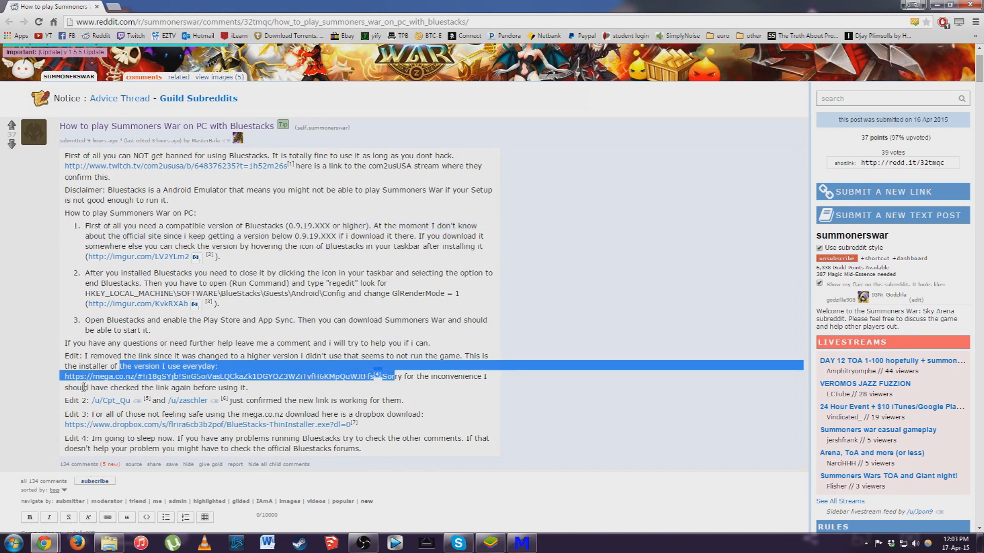
{"action": "left_click", "coordinate": [307, 330]}
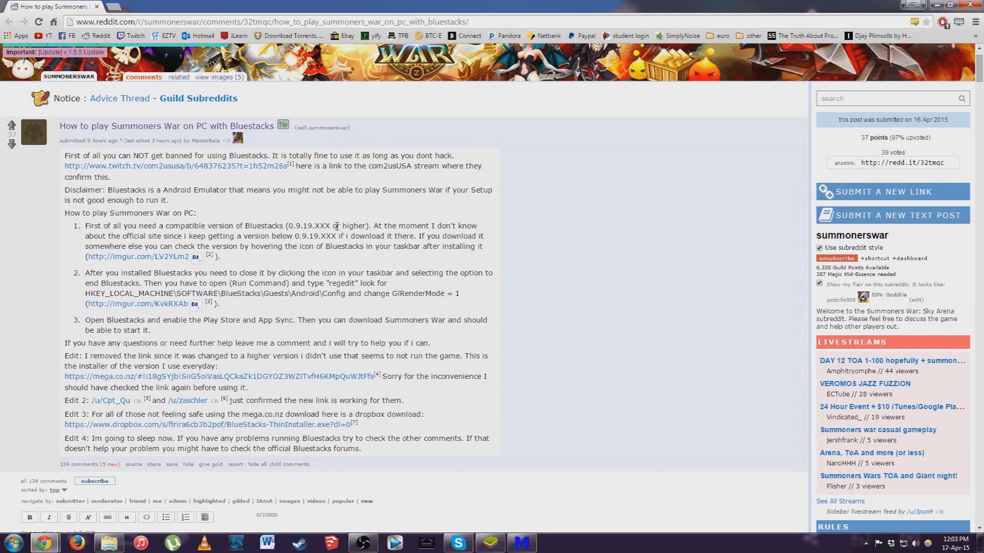
{"action": "mouse_move", "coordinate": [238, 258]}
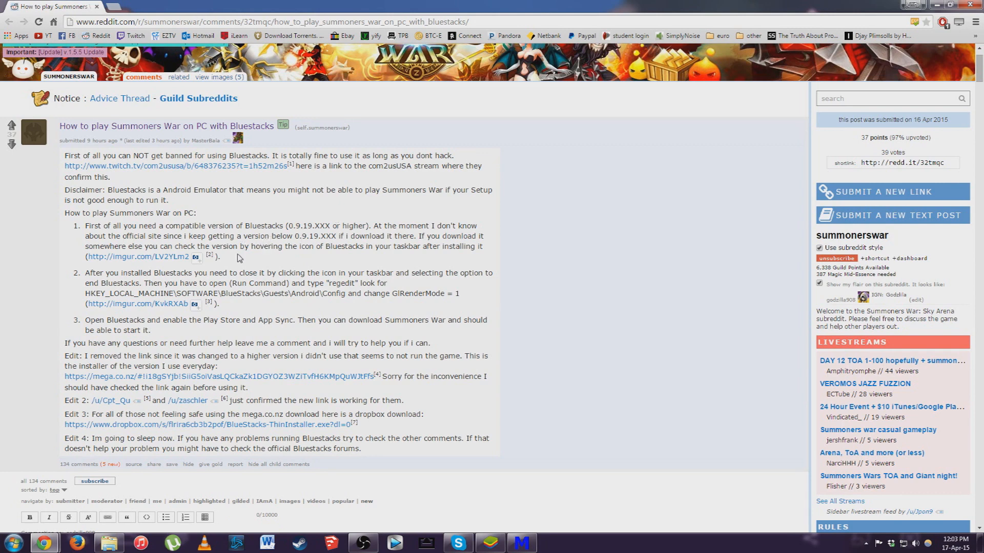
{"action": "scroll", "scroll_direction": "down", "scroll_amount": 3}
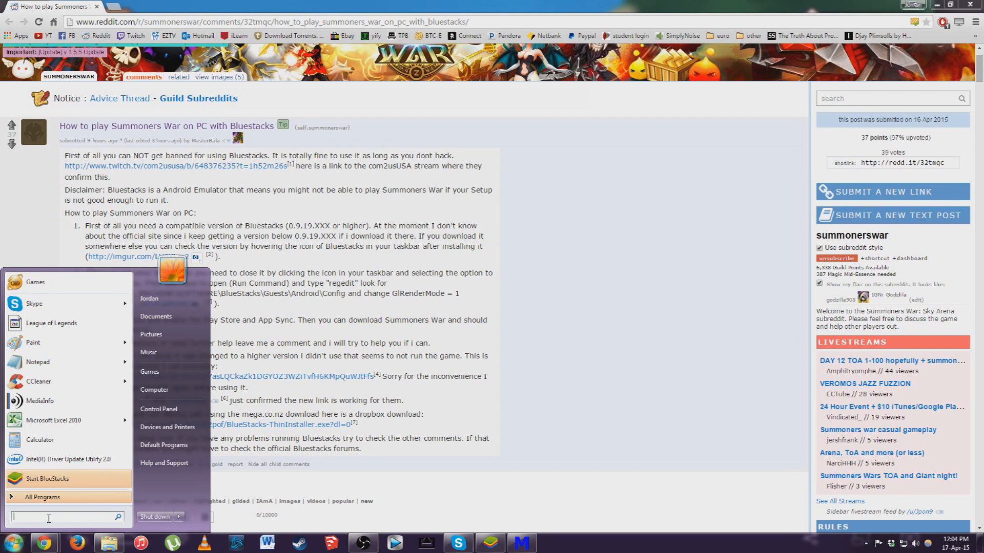
{"action": "type", "text": "run"}
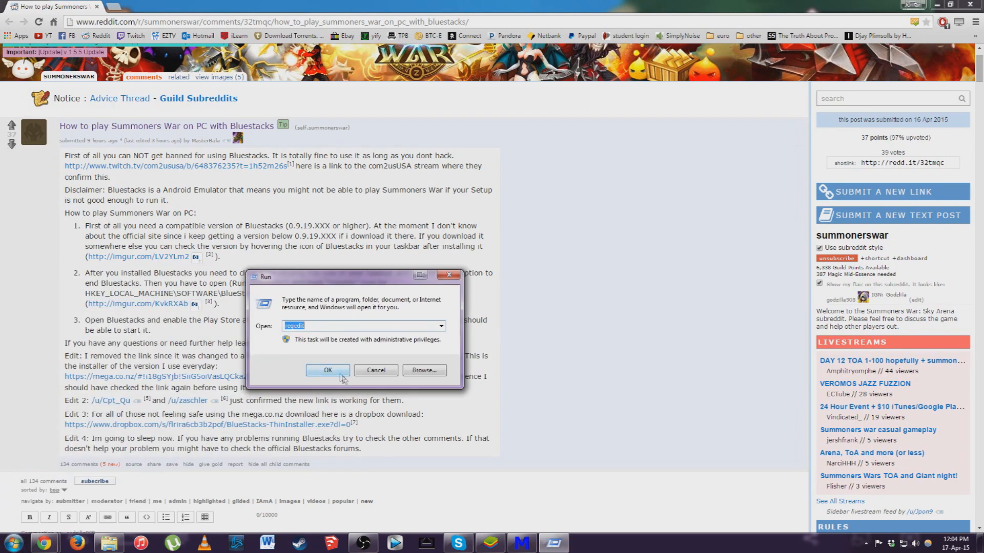
{"action": "left_click", "coordinate": [327, 370]}
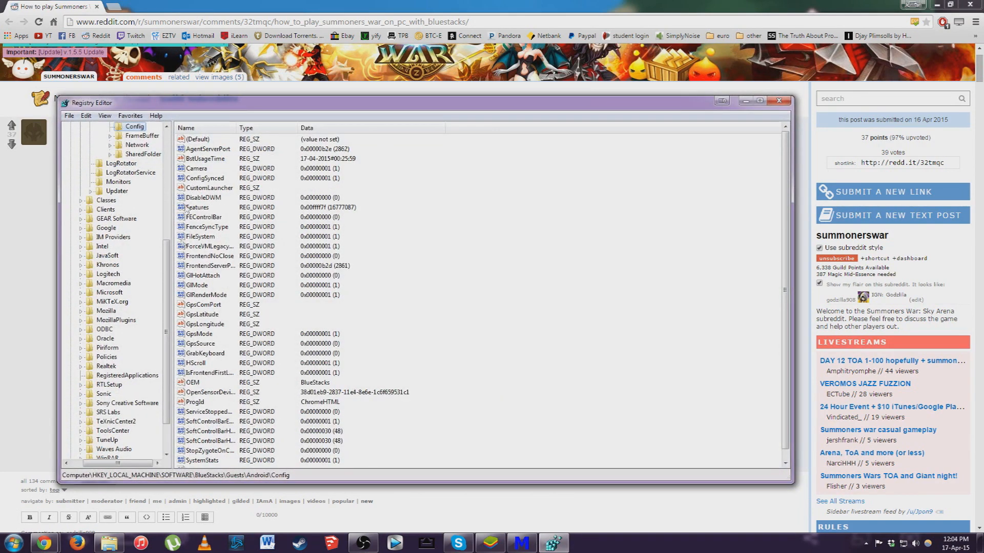
Expand BlueStacks > Android > Config and select the GlRenderMode value.
{"action": "scroll", "scroll_direction": "up", "scroll_amount": 3}
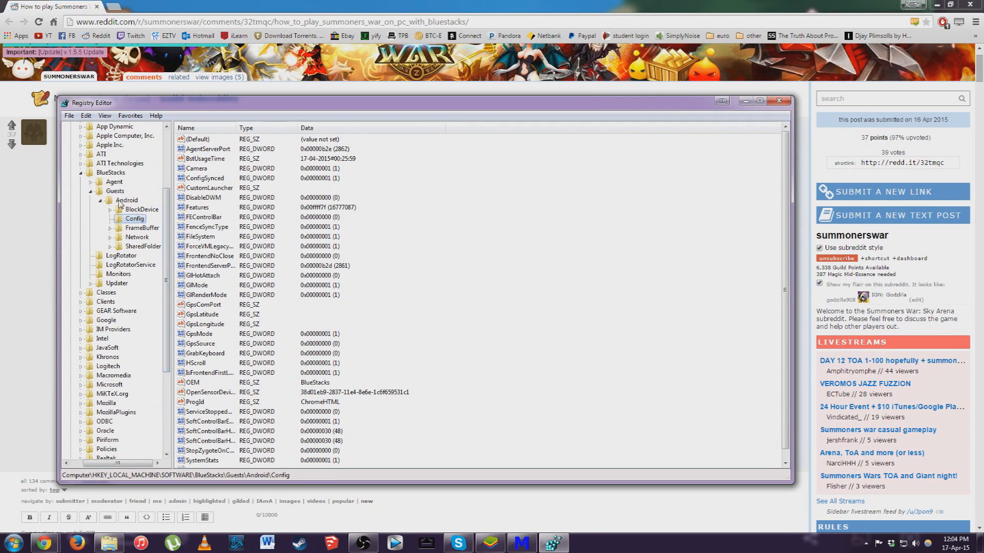
{"action": "left_click", "coordinate": [126, 199]}
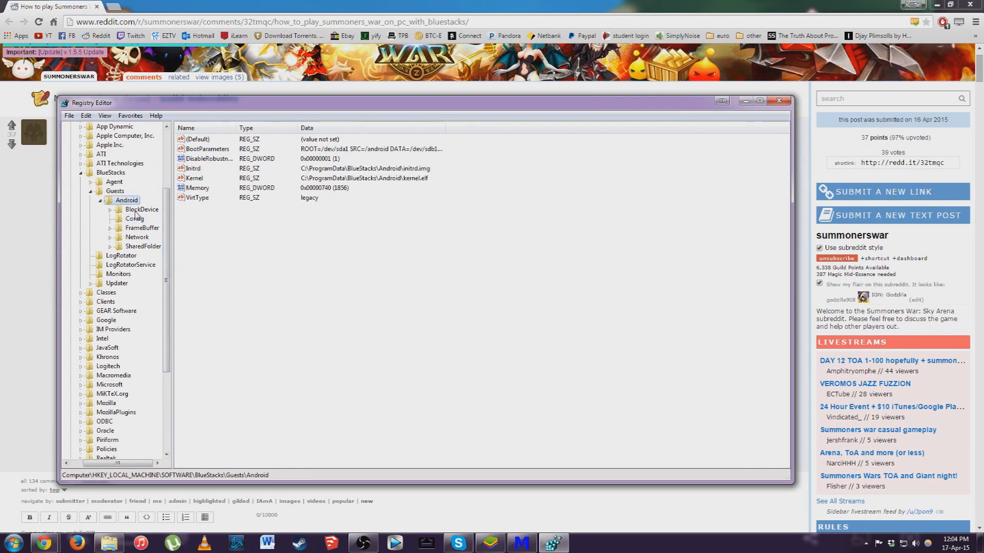
{"action": "left_click", "coordinate": [134, 219]}
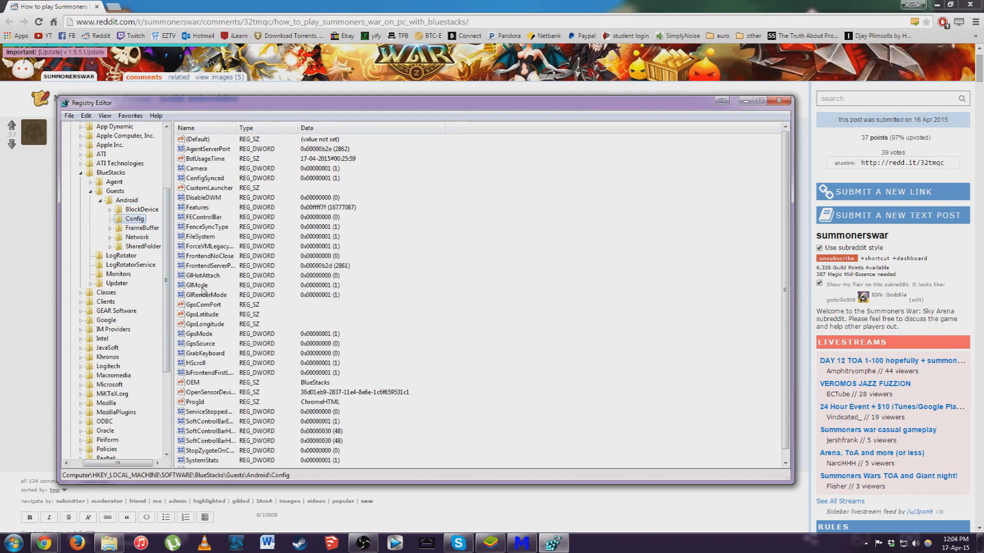
{"action": "left_click", "coordinate": [203, 295]}
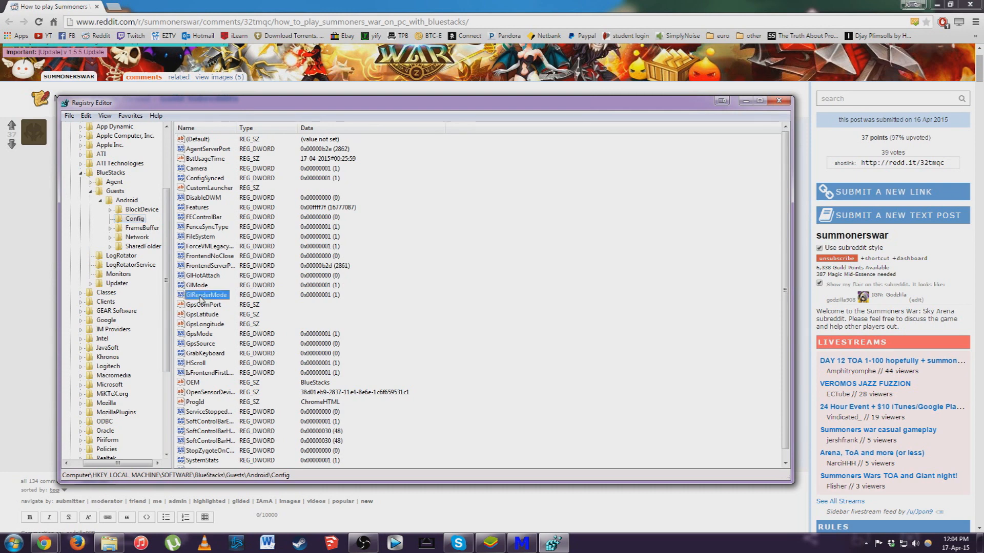
Modify GlRenderMode, entering 1 as its value data, and confirm.
{"action": "right_click", "coordinate": [206, 295]}
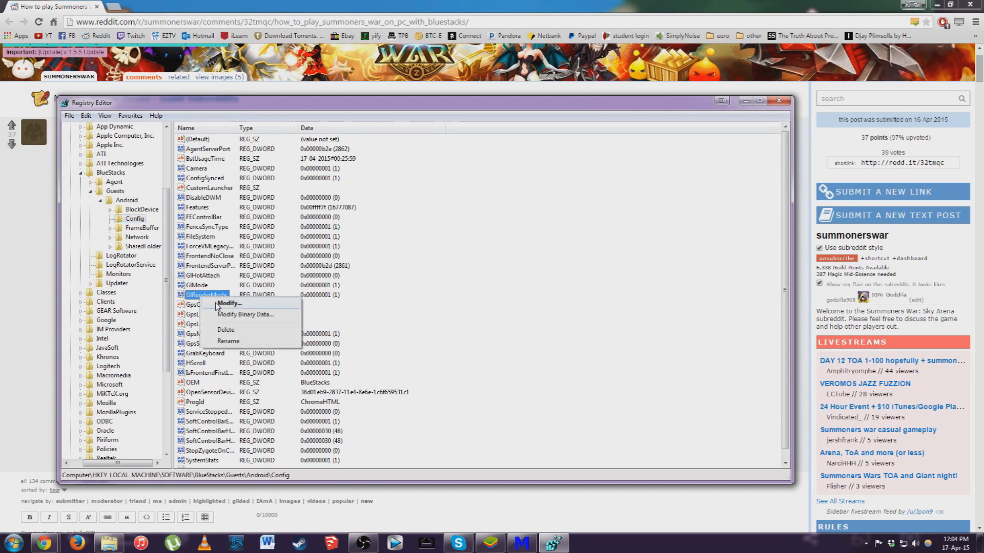
{"action": "left_click", "coordinate": [233, 304]}
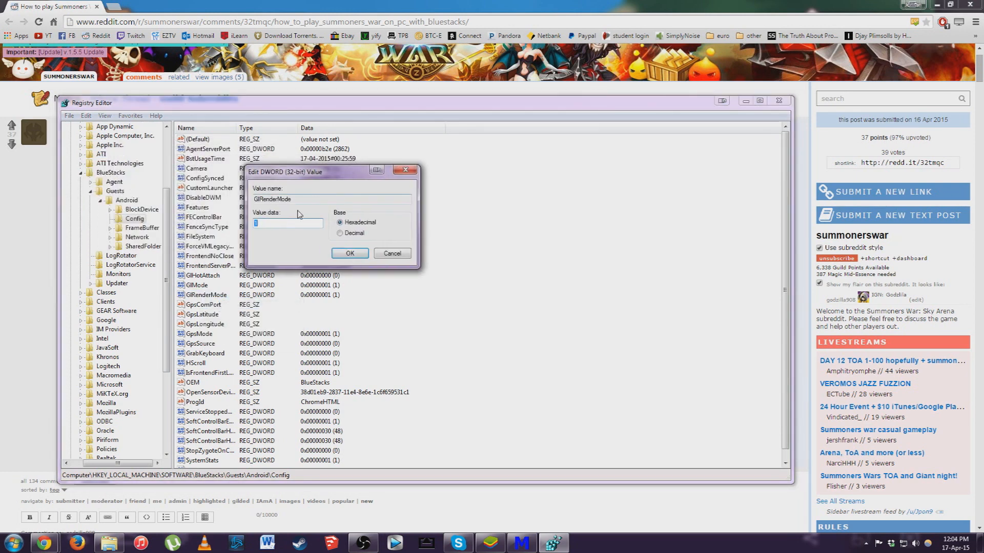
{"action": "left_click", "coordinate": [286, 224]}
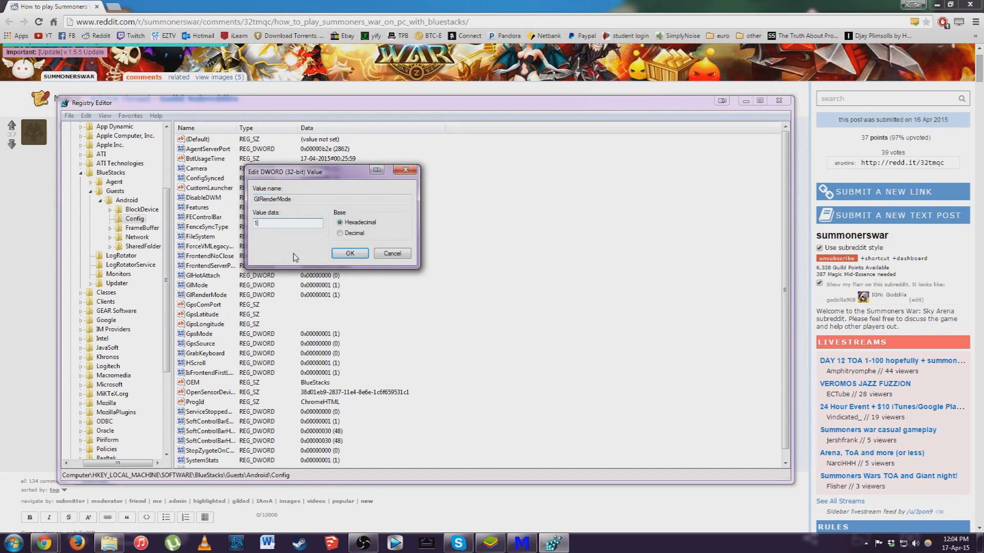
{"action": "left_click", "coordinate": [349, 254]}
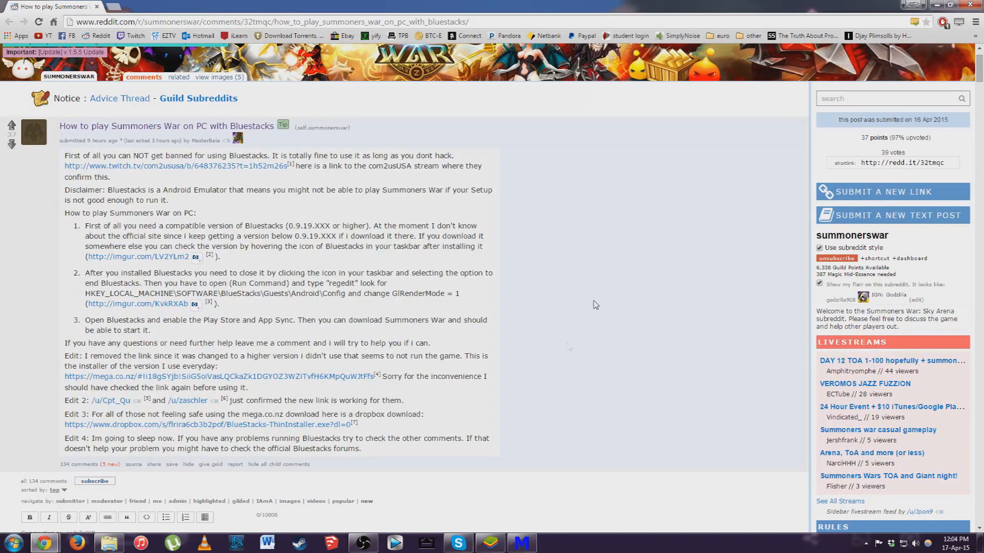
{"action": "mouse_move", "coordinate": [212, 313]}
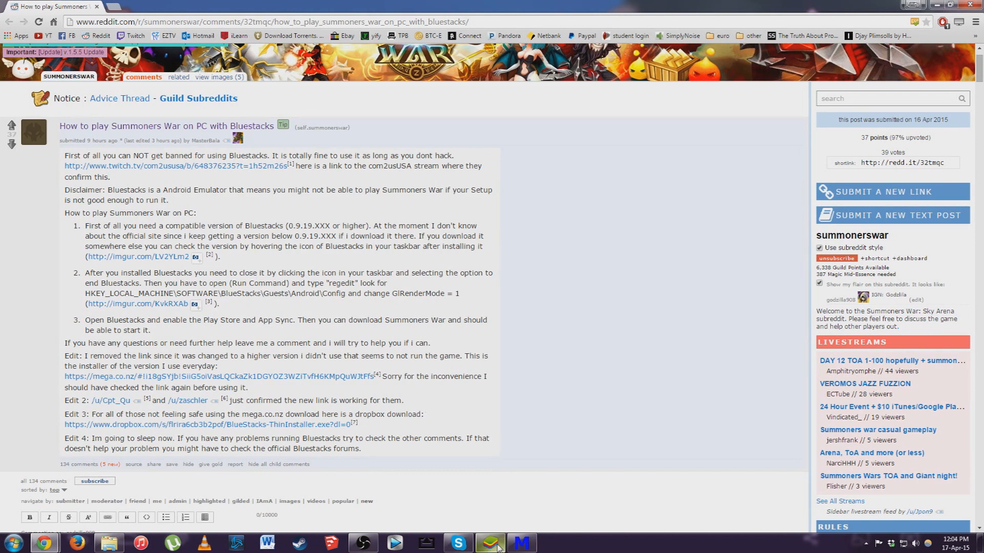
Launch BlueStacks from the taskbar to play Summoners War.
{"action": "left_click", "coordinate": [489, 543]}
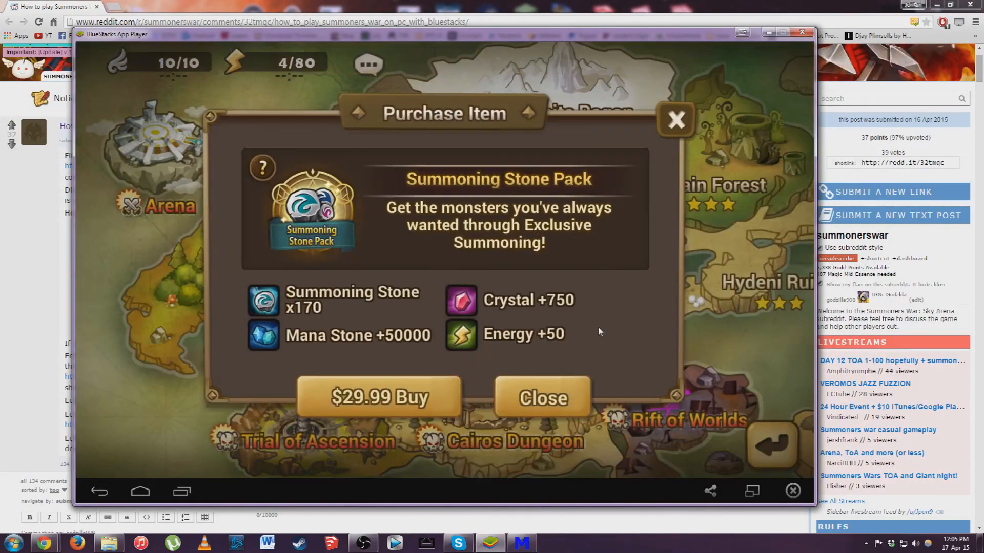
Close the Summoning Stone Pack offer and start a Faimon Volcano battle.
{"action": "left_click", "coordinate": [541, 397]}
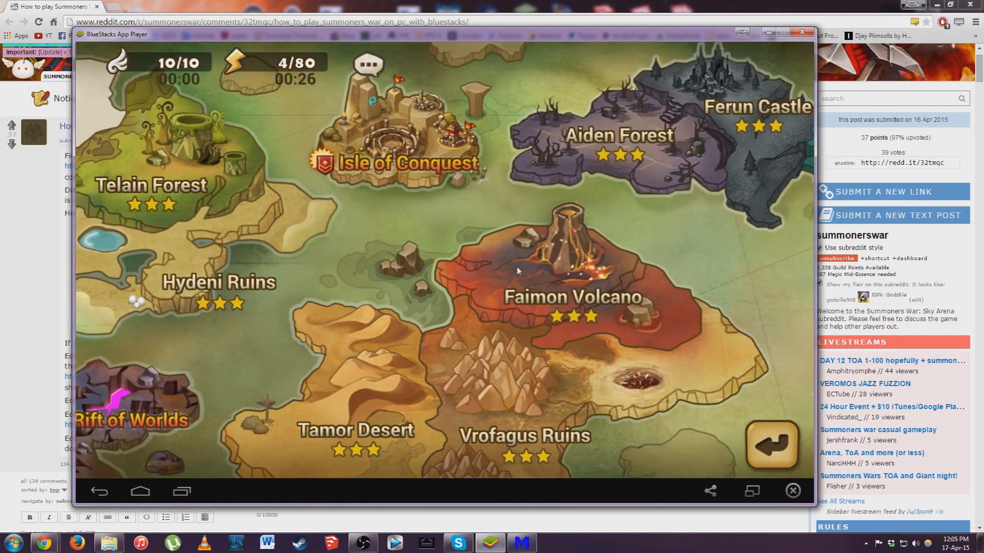
{"action": "left_click", "coordinate": [570, 270]}
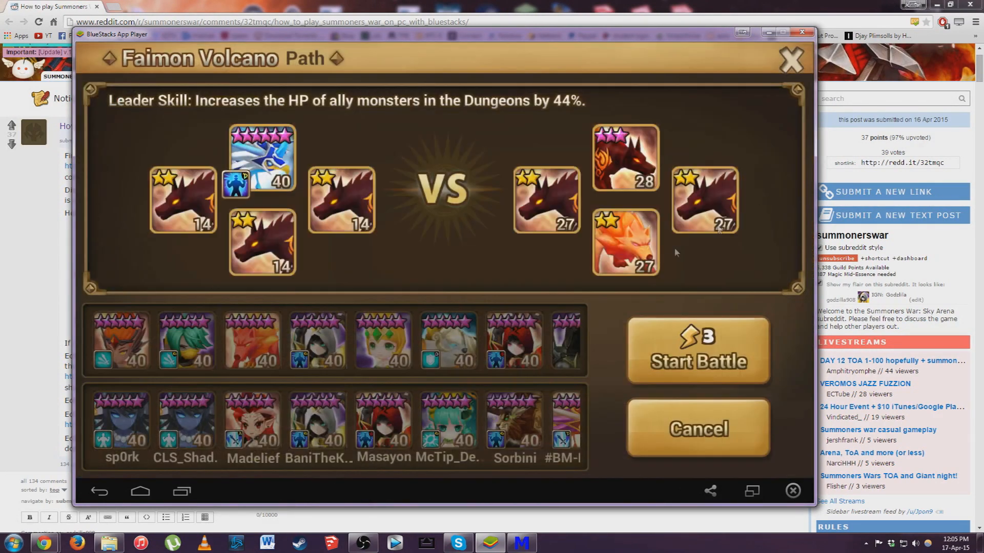
{"action": "left_click", "coordinate": [696, 350]}
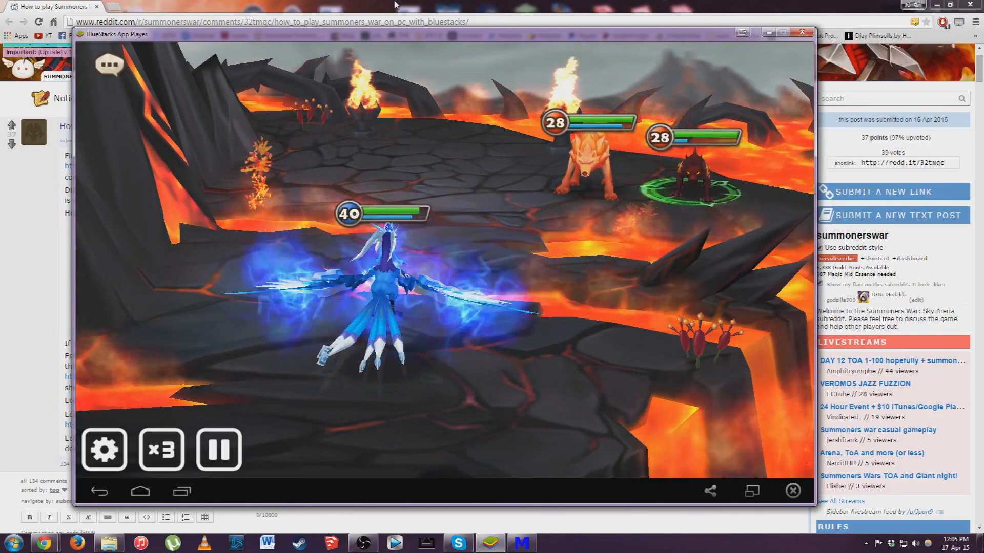
Scroll through the Reddit guide post, then return to the BlueStacks window.
{"action": "left_click", "coordinate": [801, 32]}
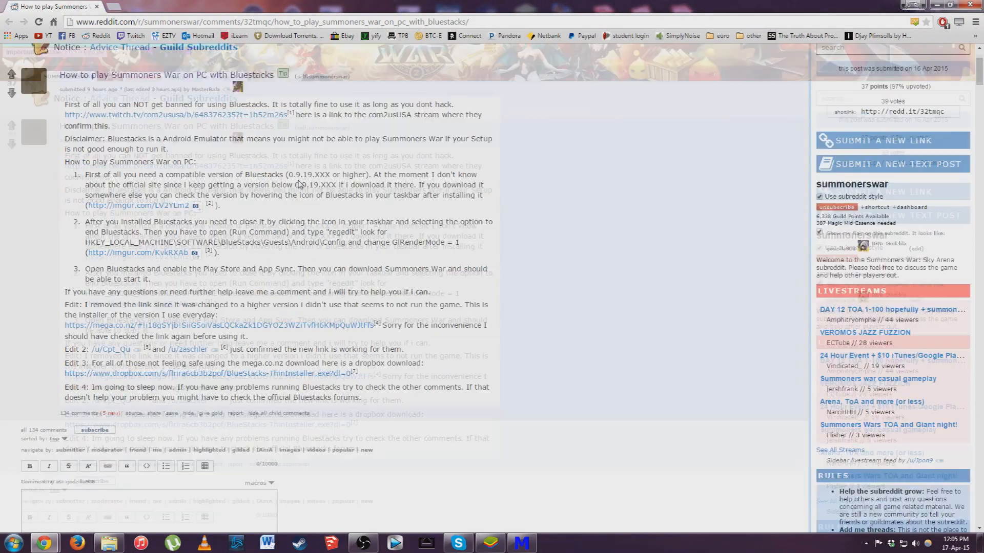
{"action": "scroll", "scroll_direction": "down", "scroll_amount": 3}
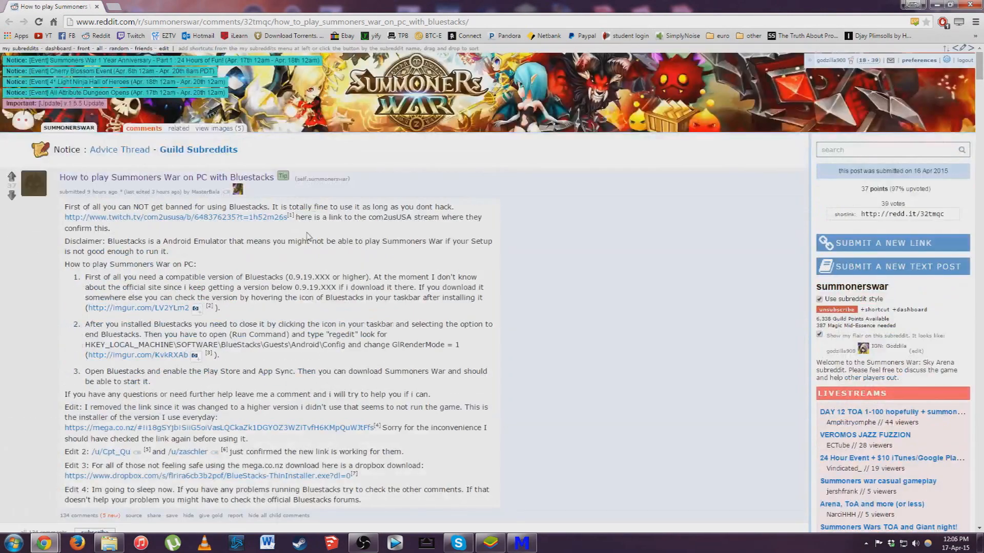
{"action": "double_click", "coordinate": [300, 207]}
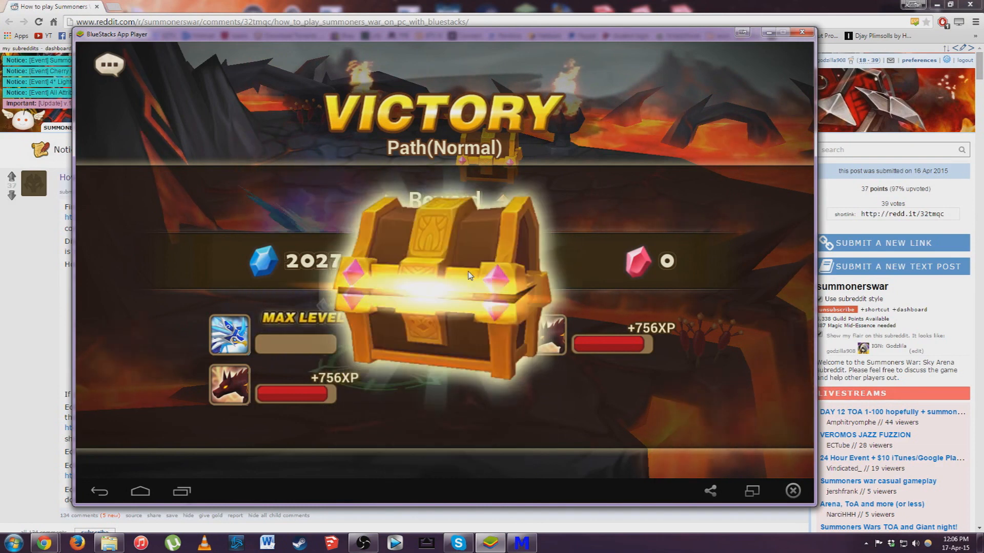
Open the victory reward chest, then scroll through the Reddit guide page.
{"action": "left_click", "coordinate": [442, 280]}
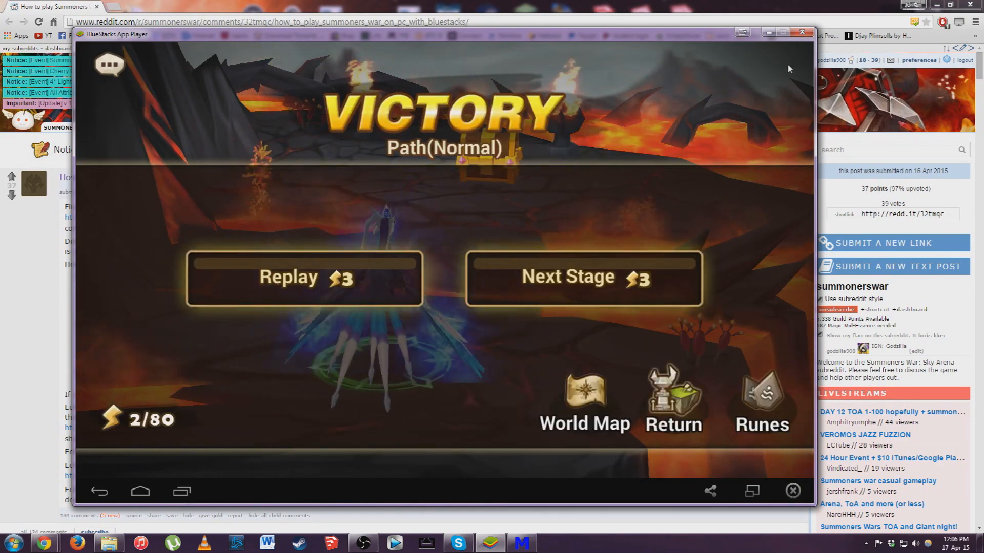
{"action": "left_click", "coordinate": [801, 31]}
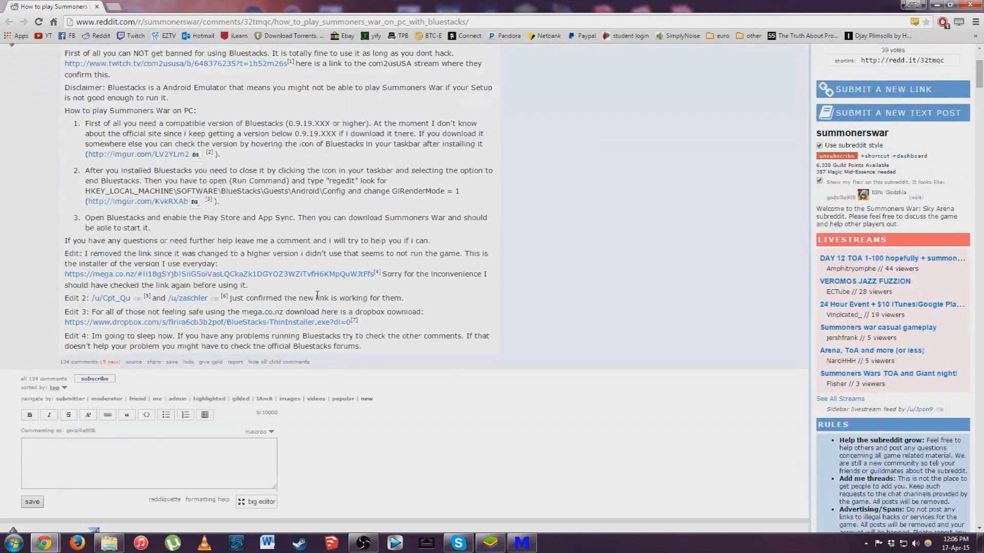
{"action": "scroll", "scroll_direction": "up", "scroll_amount": 3}
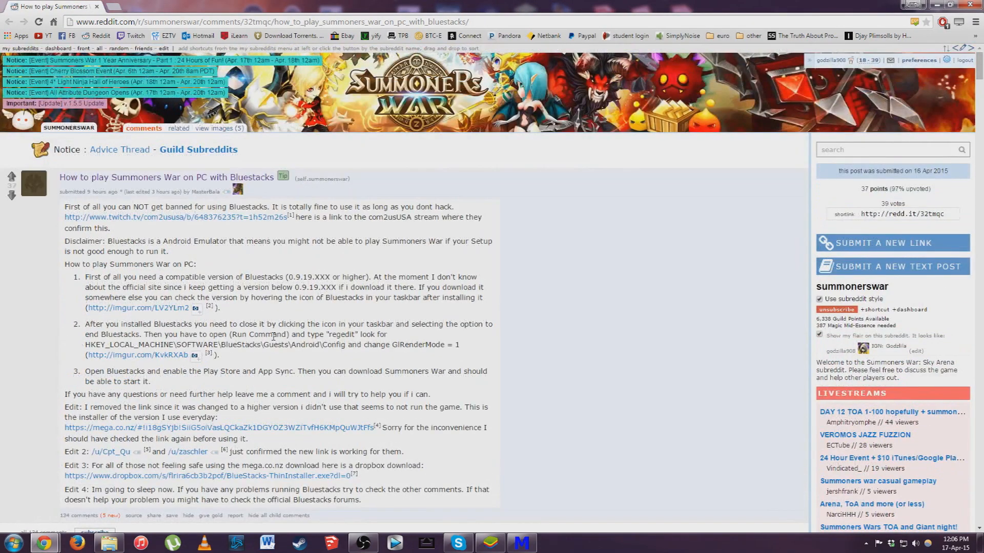
{"action": "scroll", "scroll_direction": "down", "scroll_amount": 3}
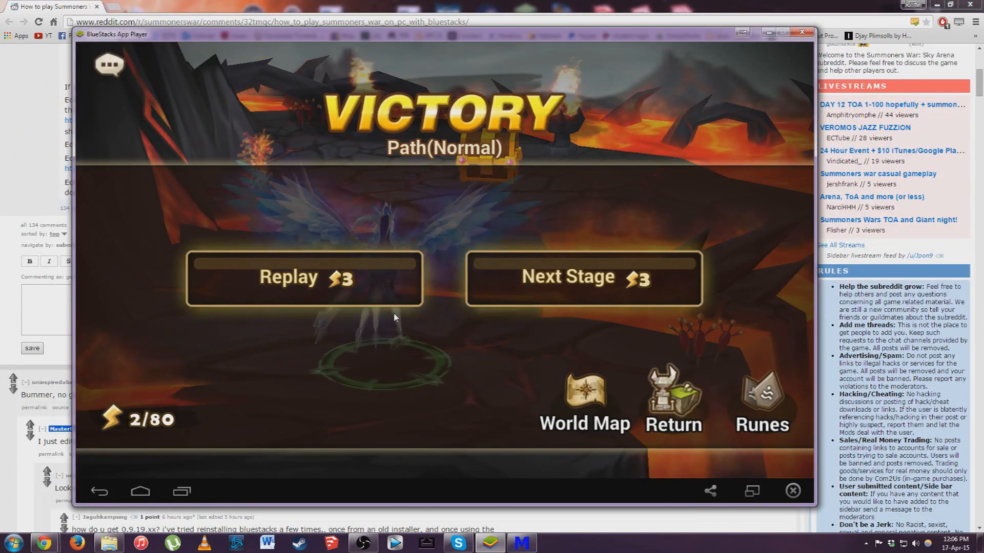
{"action": "mouse_move", "coordinate": [370, 357]}
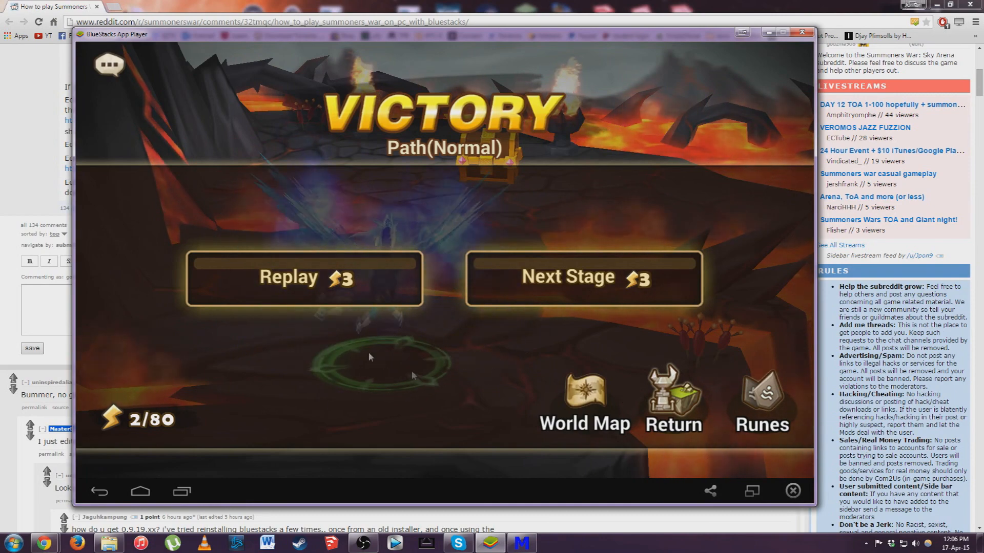